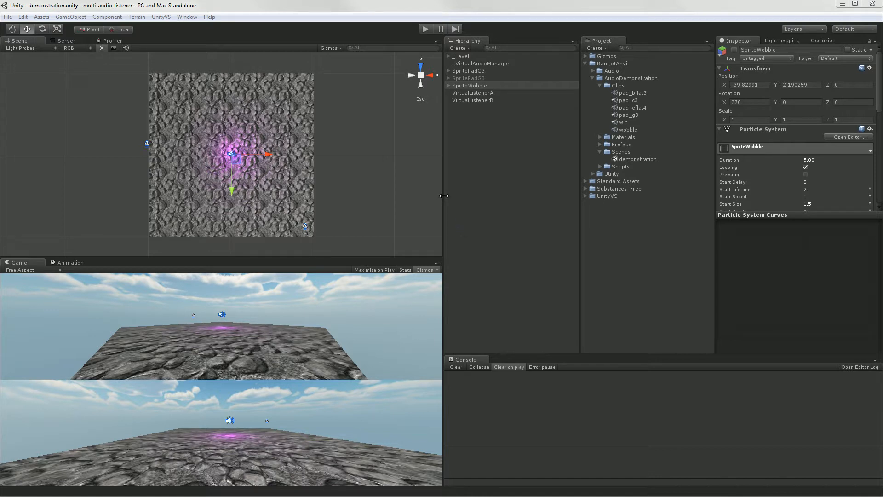
mouse_move(305, 163)
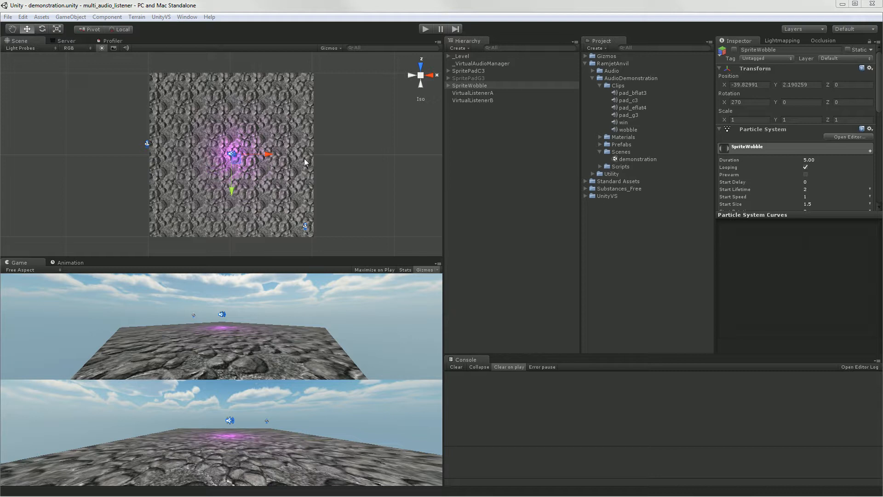
mouse_move(218, 296)
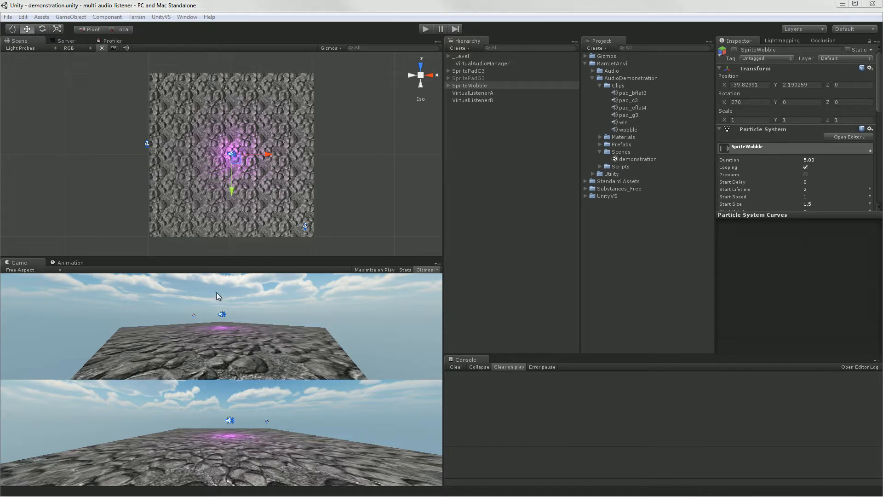
mouse_move(232, 346)
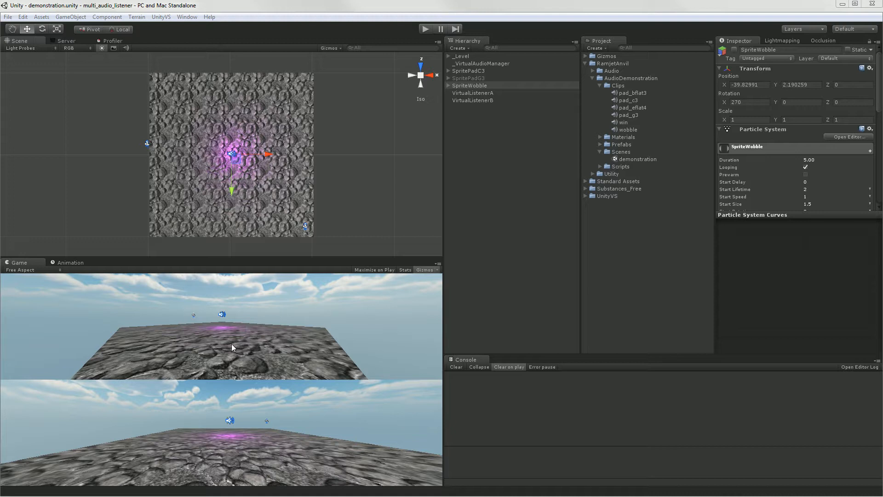
mouse_move(270, 446)
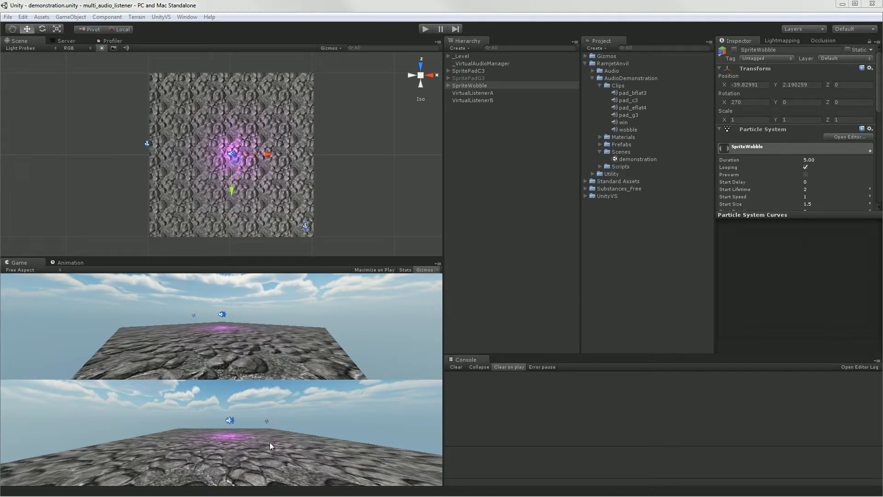
mouse_move(318, 332)
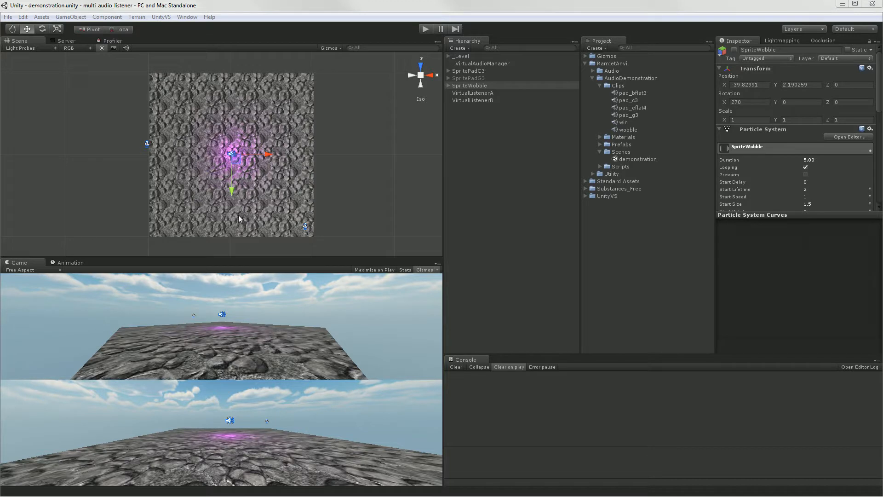
mouse_move(265, 172)
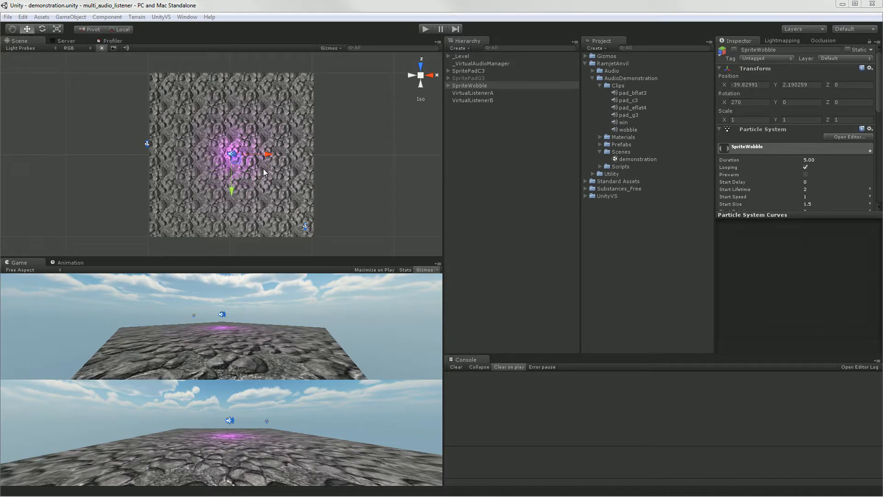
mouse_move(284, 164)
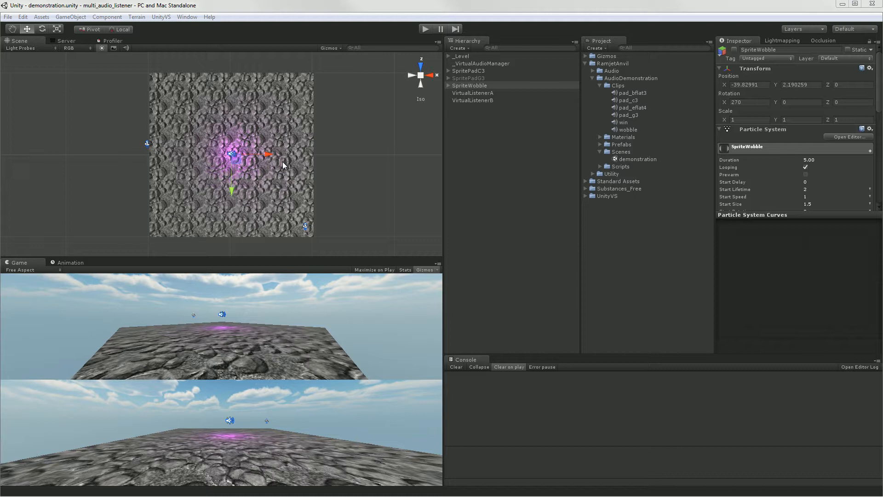
mouse_move(289, 165)
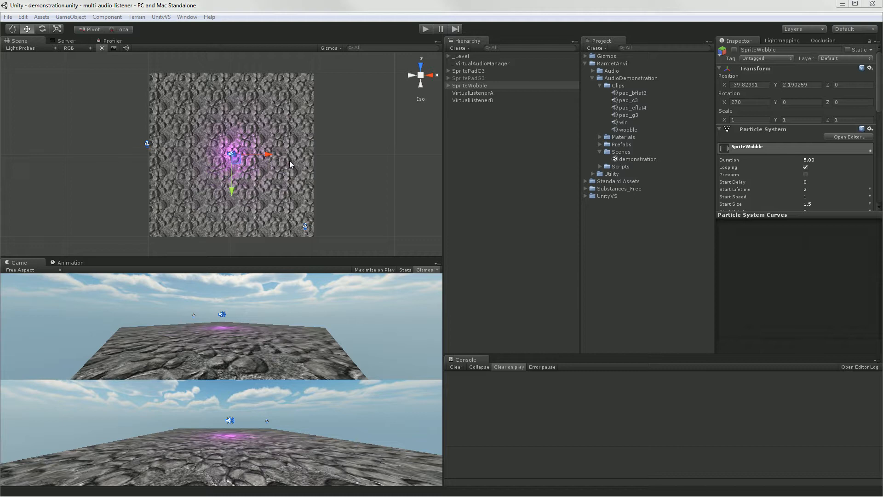
mouse_move(298, 161)
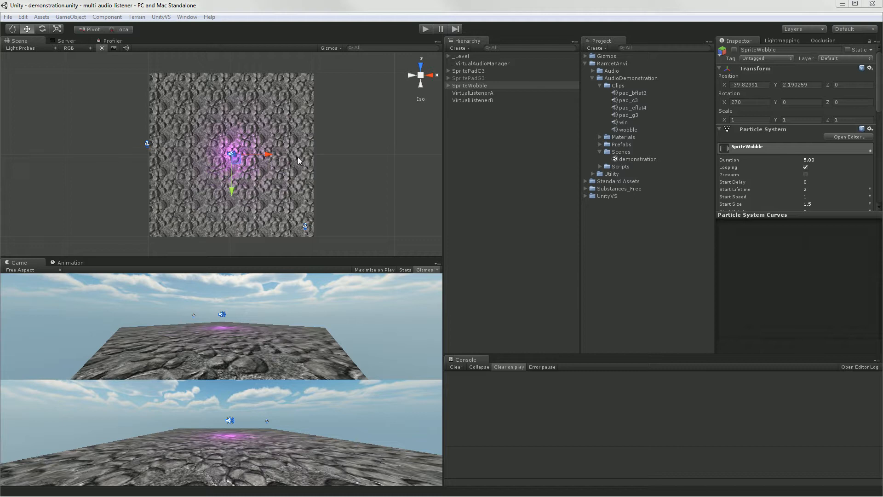
mouse_move(322, 149)
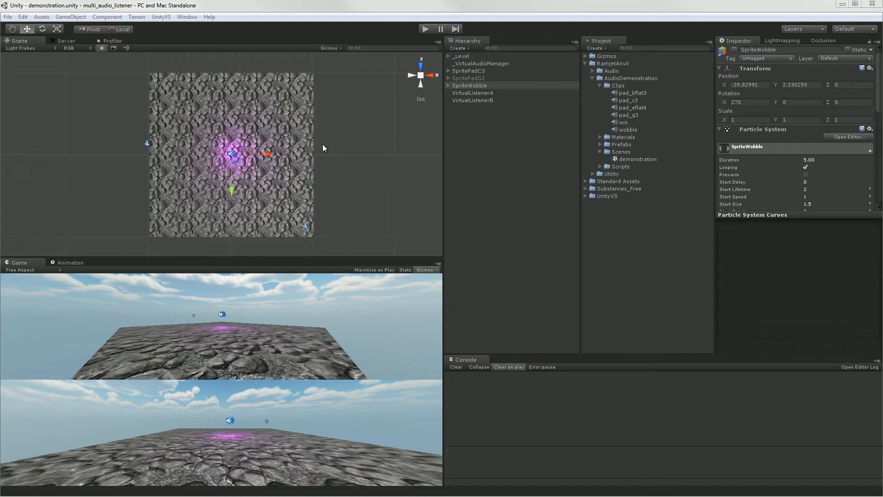
mouse_move(254, 172)
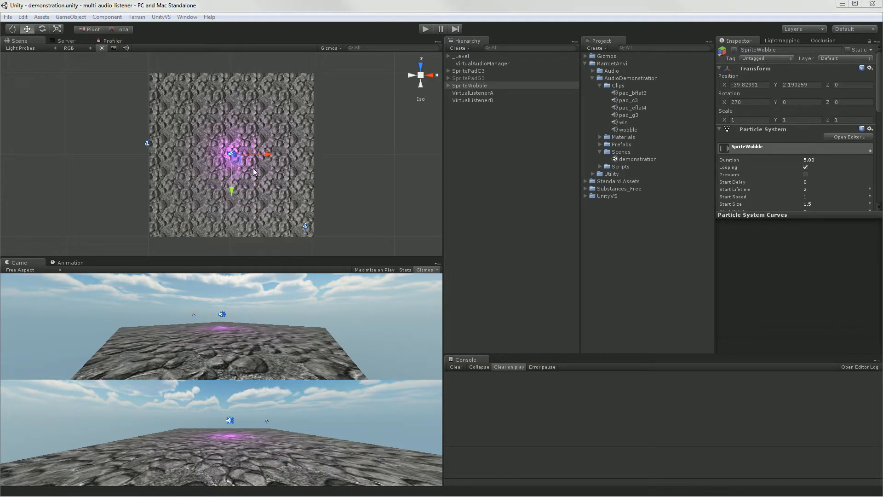
Inspect SpritePadC3, then VirtualListenerB, then VirtualListenerA's camera and Virtual Audio Listener components
left_click(468, 70)
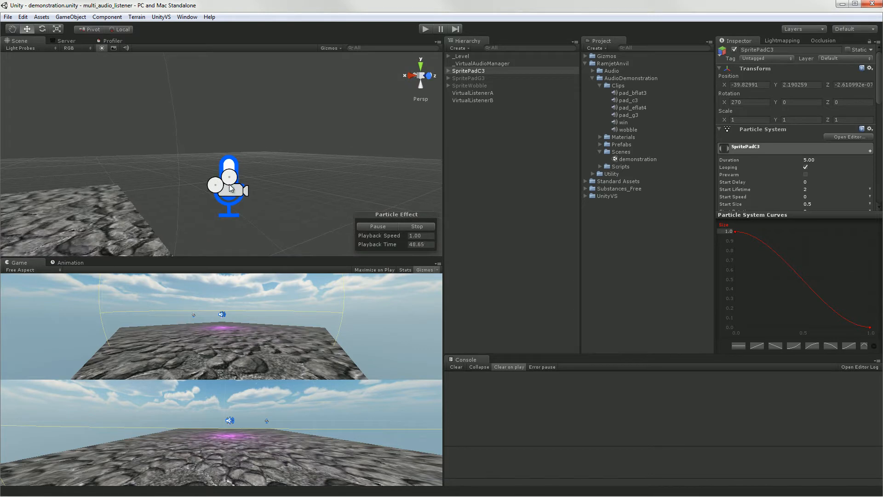
left_click(473, 101)
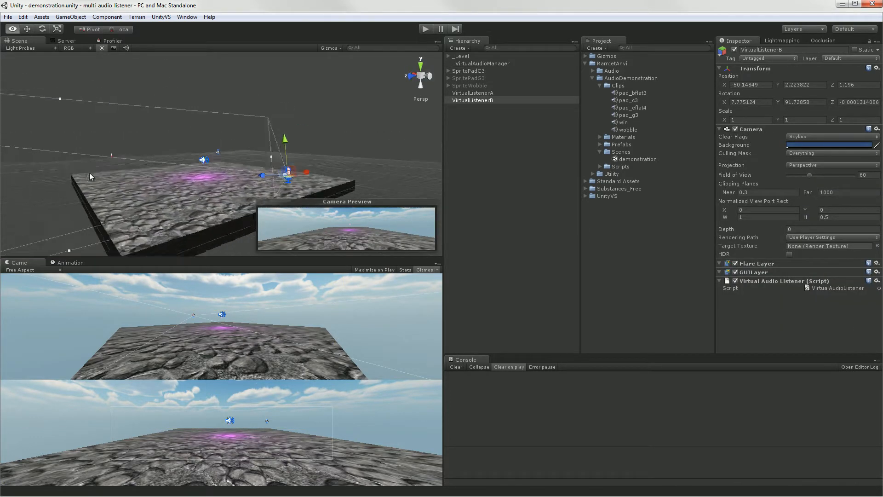
left_click(473, 92)
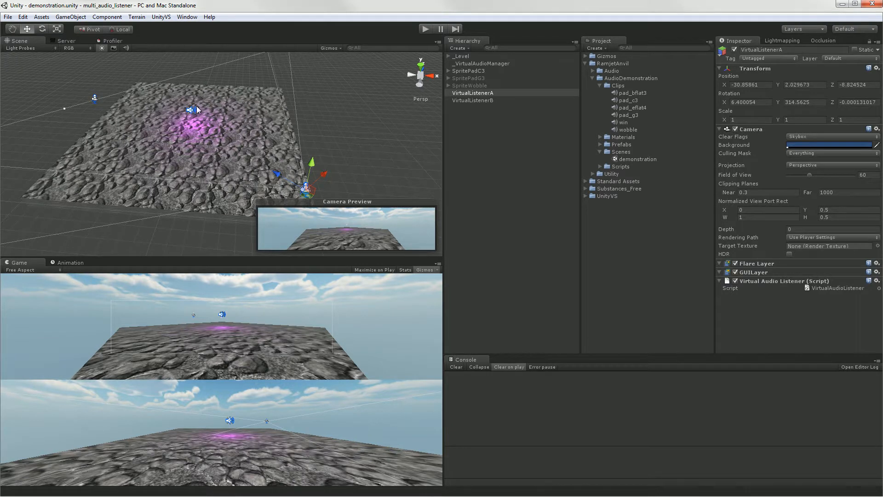
mouse_move(309, 193)
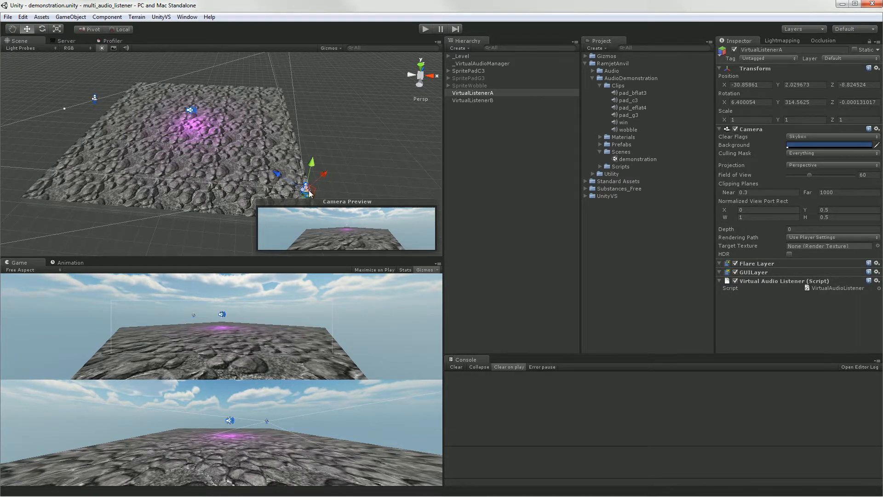
mouse_move(193, 107)
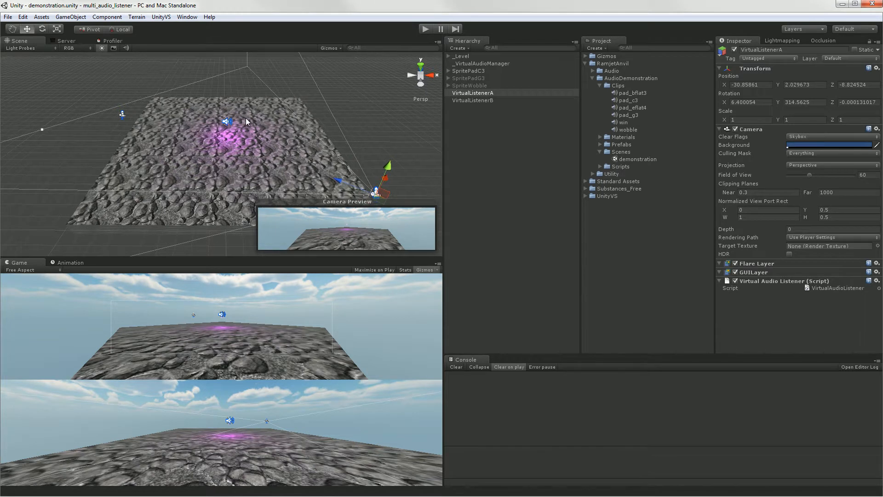
mouse_move(249, 134)
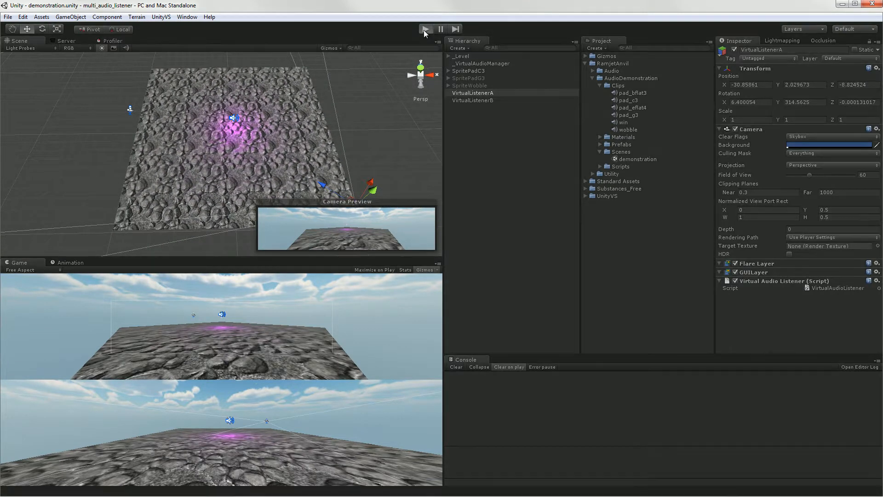
Start the scene running in play mode
left_click(424, 29)
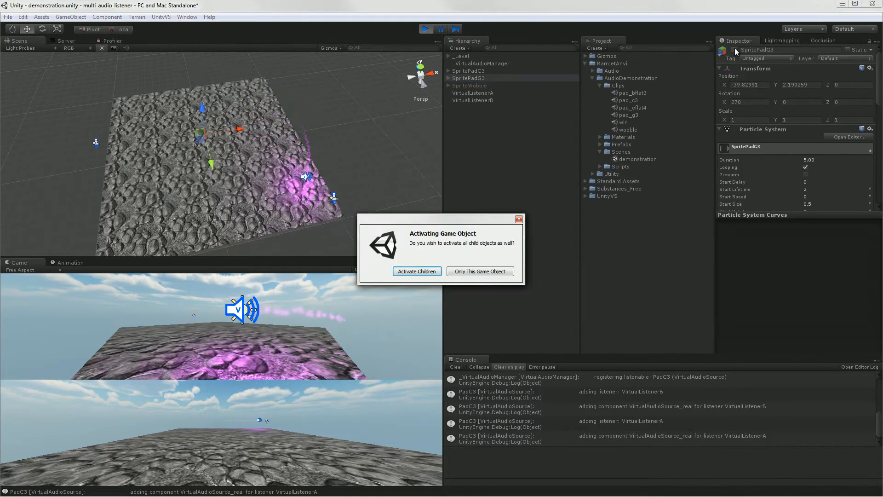
Activate SpritePadG3 with its children, then select SpriteWobble to enable it too
left_click(416, 270)
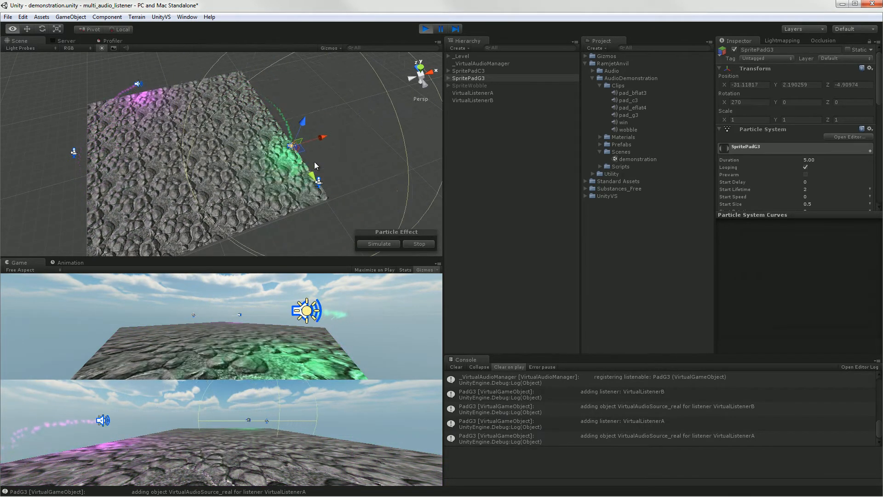
left_click(470, 84)
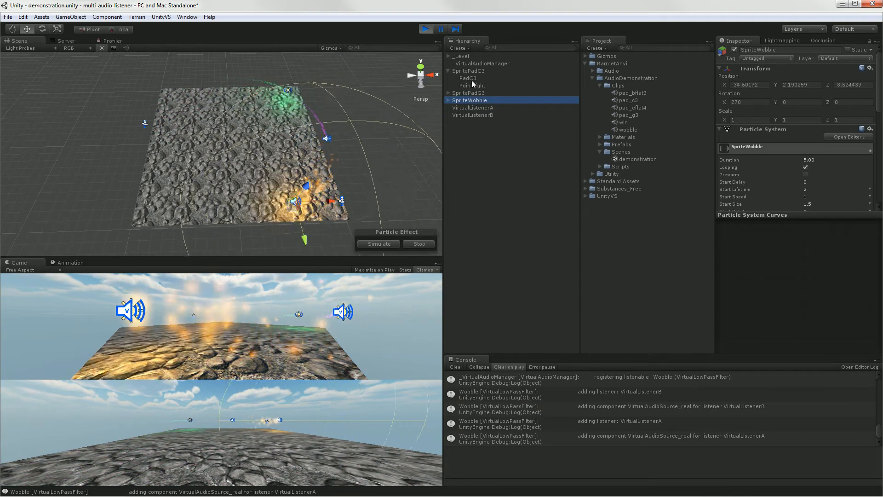
Show PadC3's Virtual Audio Source with the looping pad_c3 clip in the Inspector
left_click(468, 77)
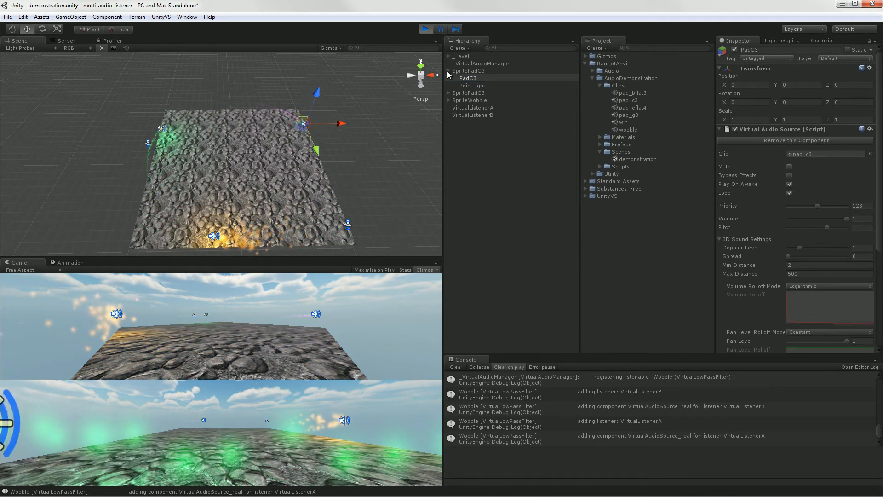
Inspect _VirtualAudioManager, SpritePadC3 and SpritePadG3's particle system during play
left_click(483, 63)
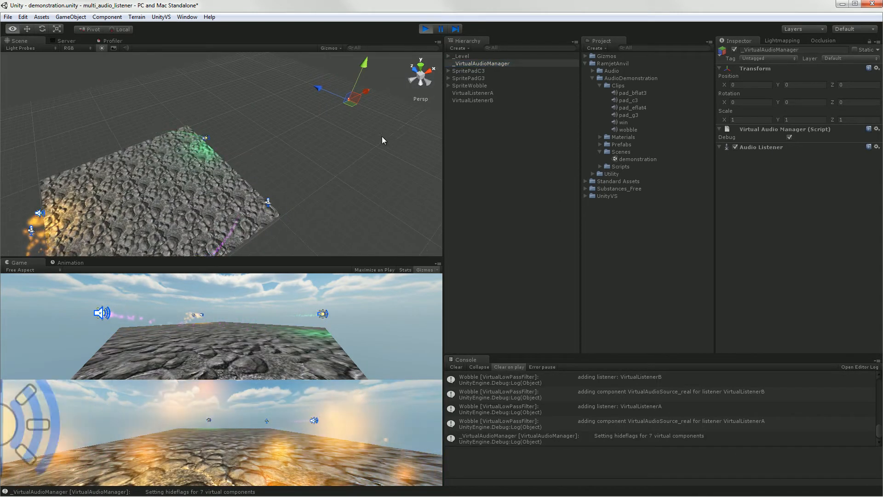
left_click(469, 71)
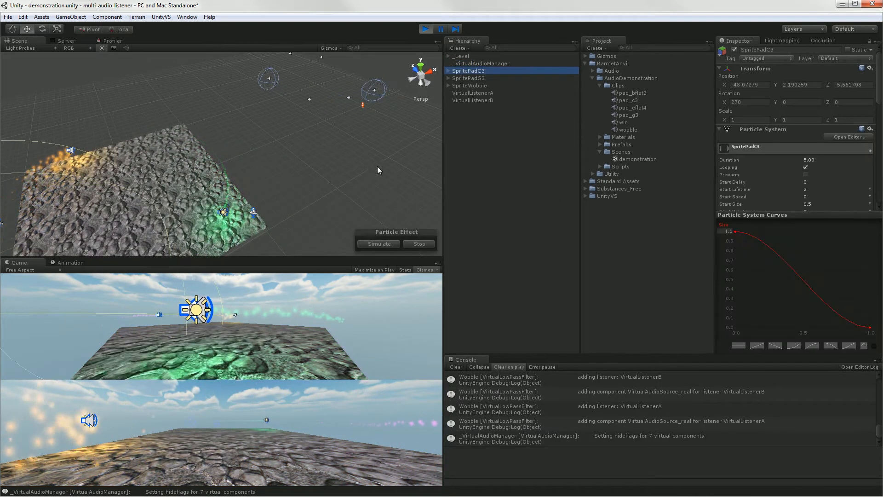
left_click(468, 77)
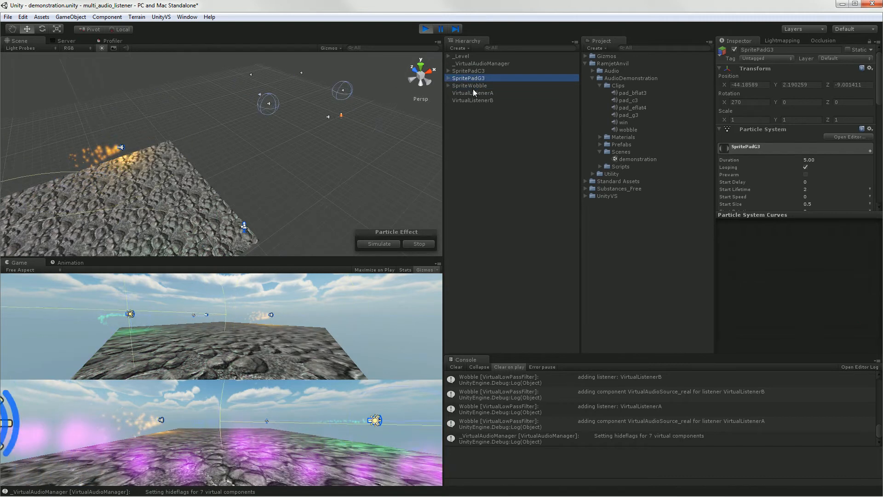